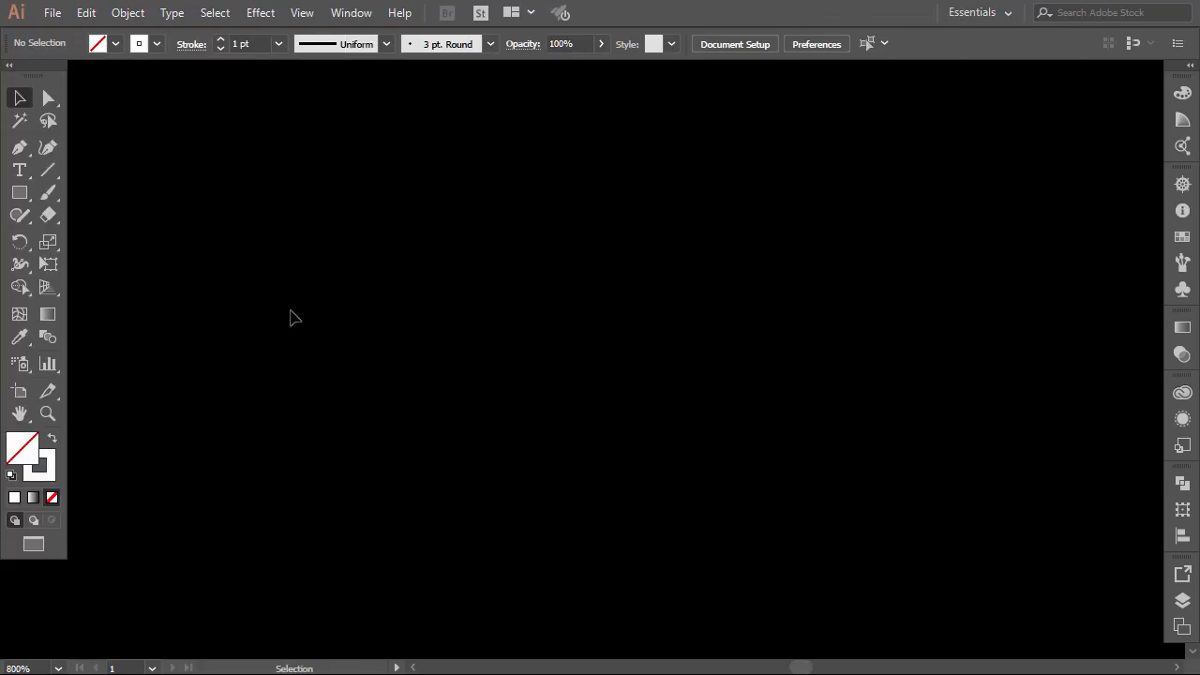
# - Draw the first white rectangle of the monogram with the Rectangle tool
pyautogui.click(20, 192)
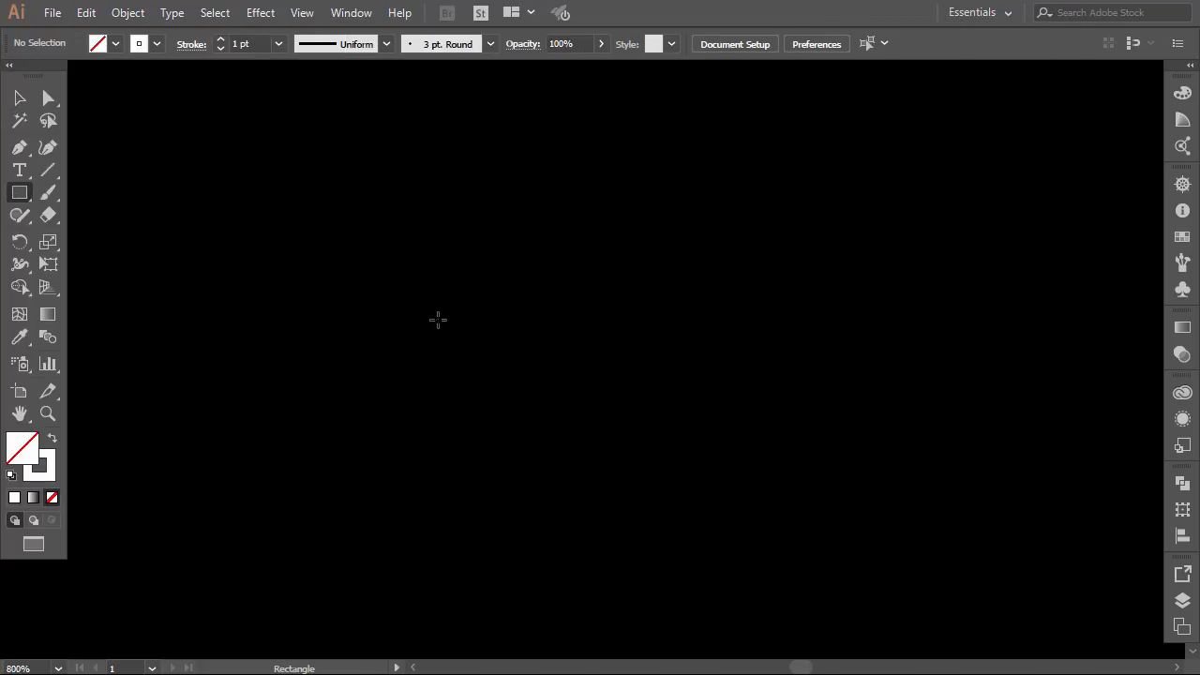
pyautogui.moveTo(463, 291); pyautogui.dragTo(698, 424)
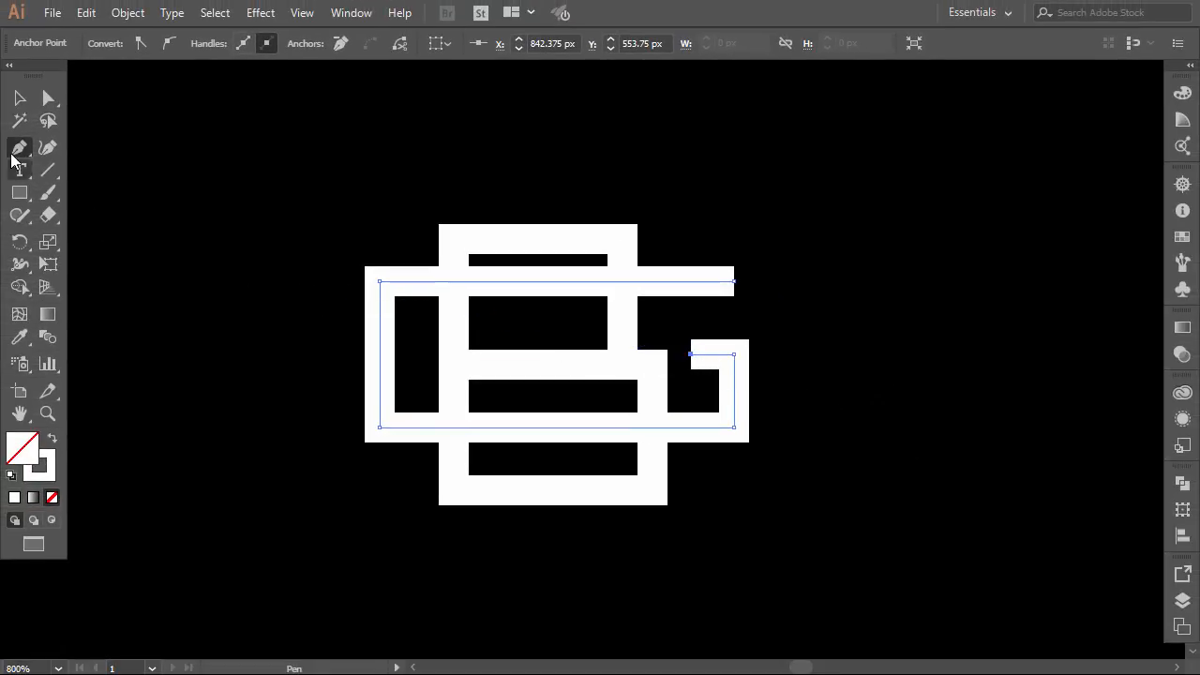
# - Select the G's path with the Selection tool to prepare for reshaping its bars
pyautogui.click(19, 98)
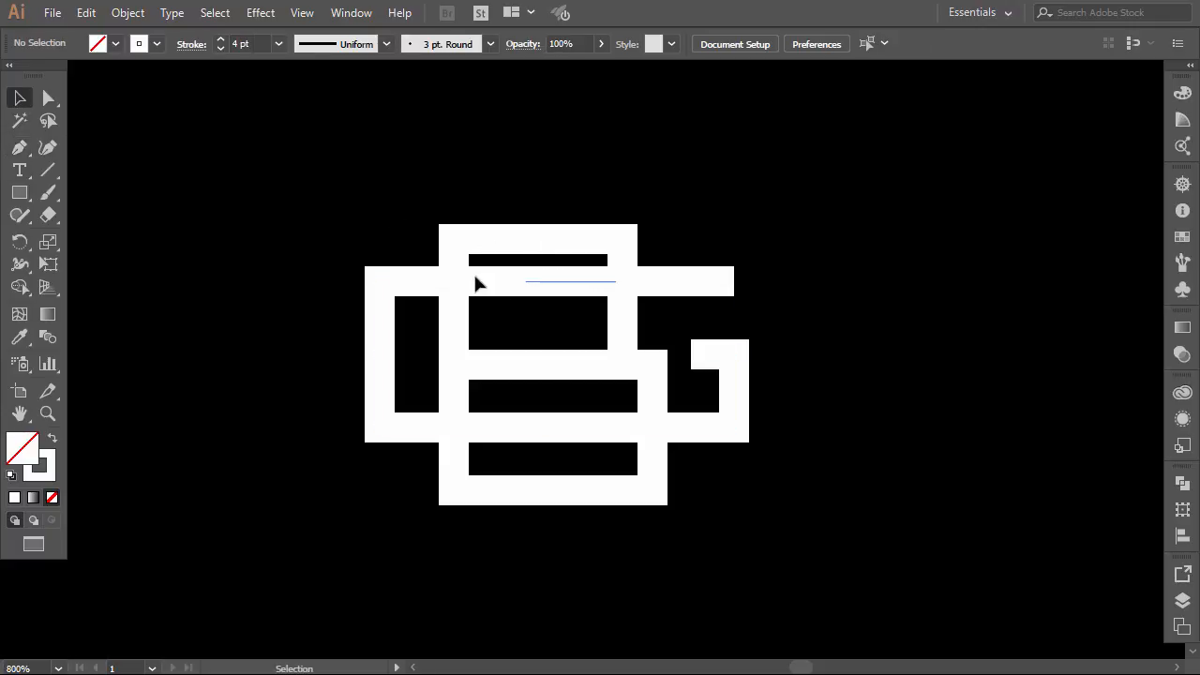
pyautogui.click(49, 98)
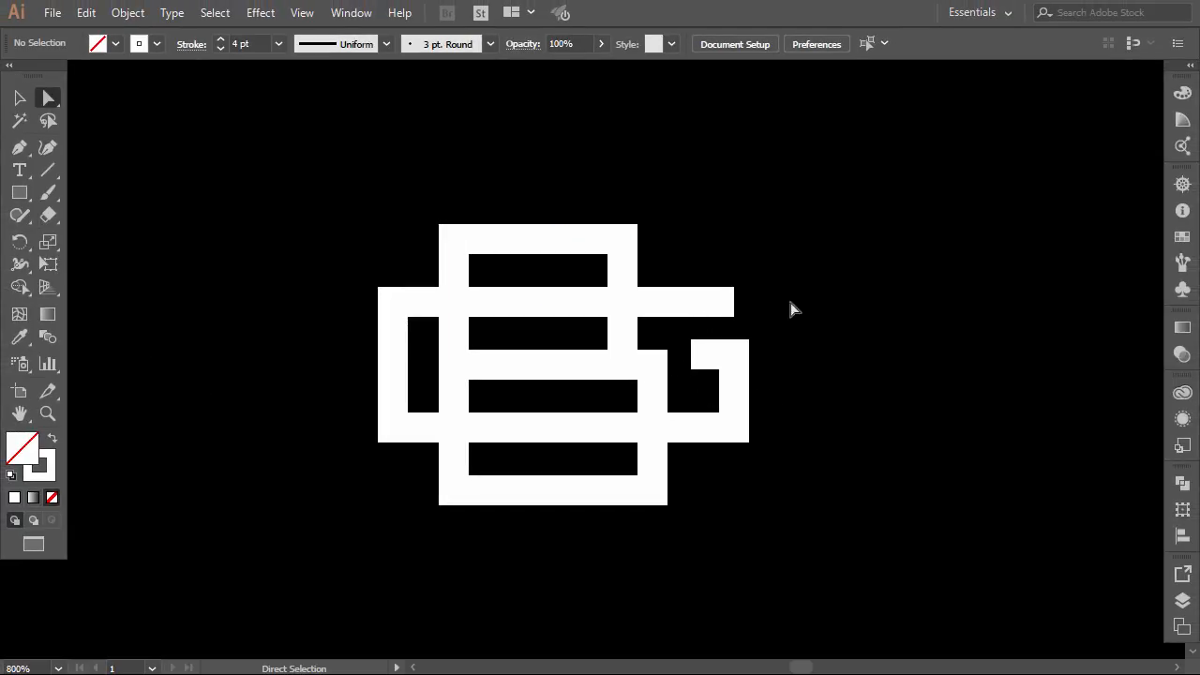
pyautogui.moveTo(624, 242)
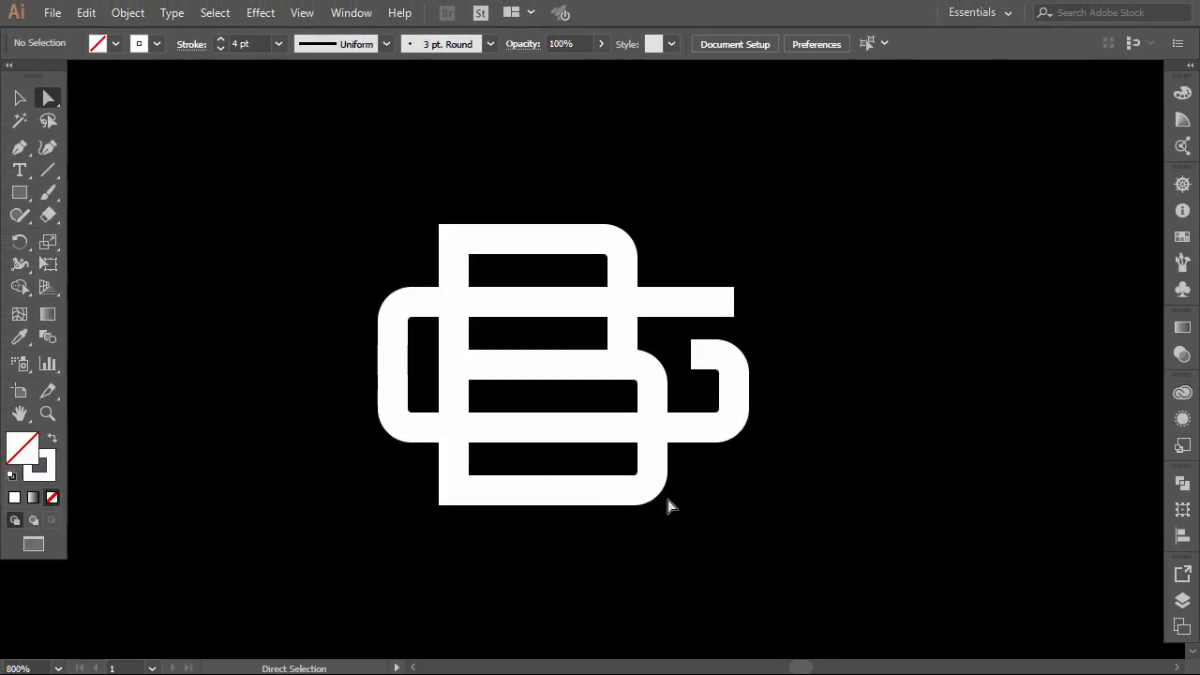
pyautogui.moveTo(534, 242)
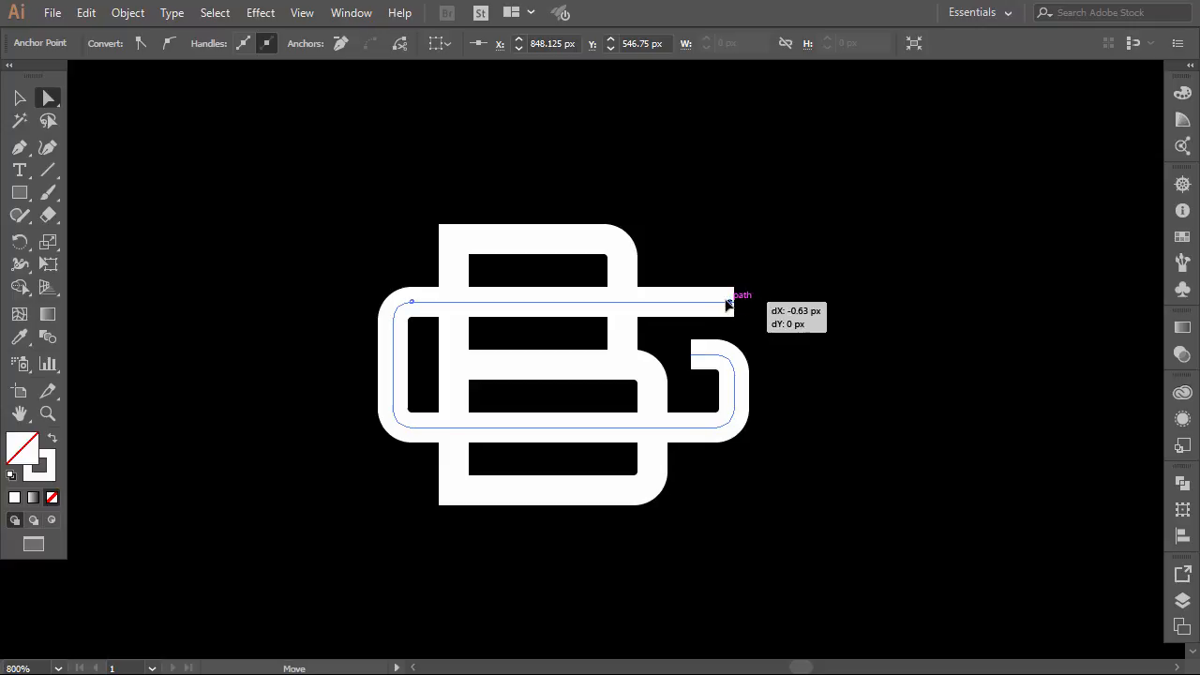
# - Finish extending the B's lower bar leftward, then return to the Selection tool
pyautogui.click(849, 441)
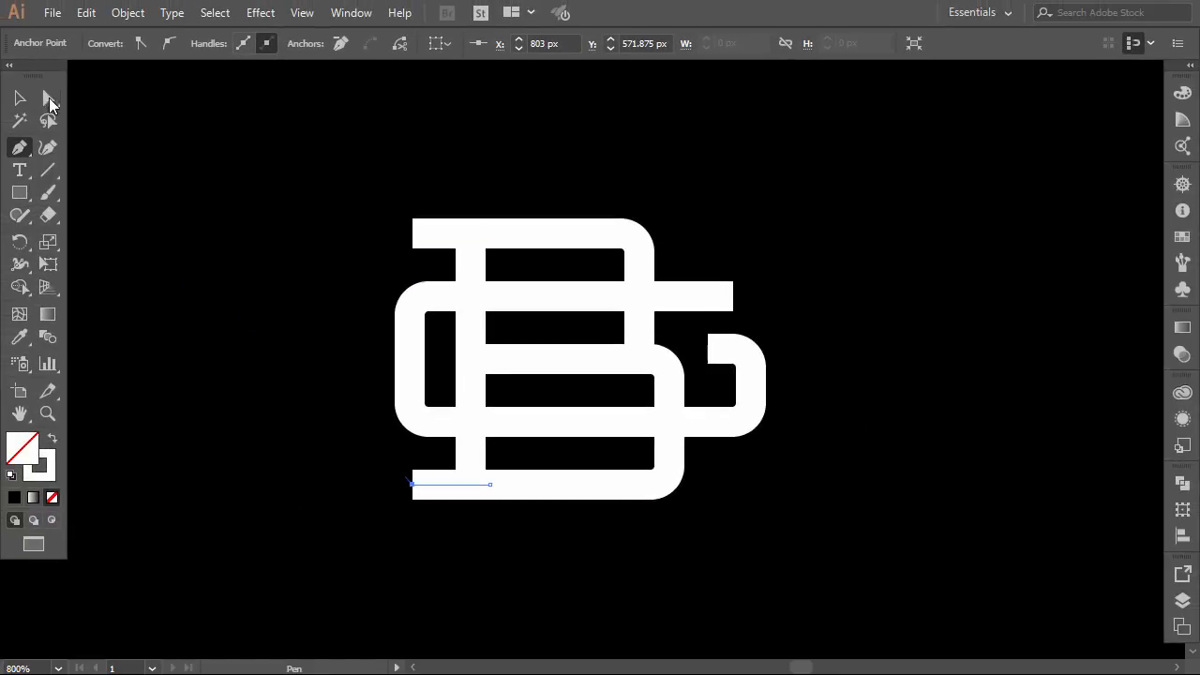
pyautogui.click(20, 97)
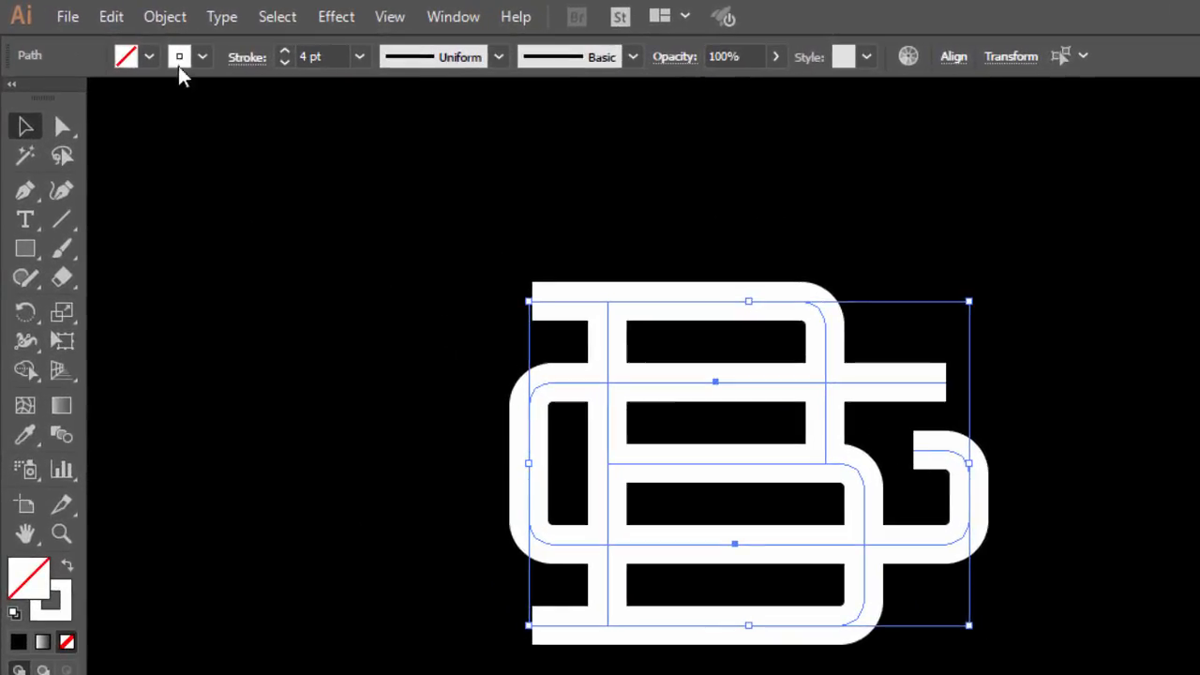
# - Expand the monogram's stroked paths into filled shapes with Object > Expand
pyautogui.click(164, 16)
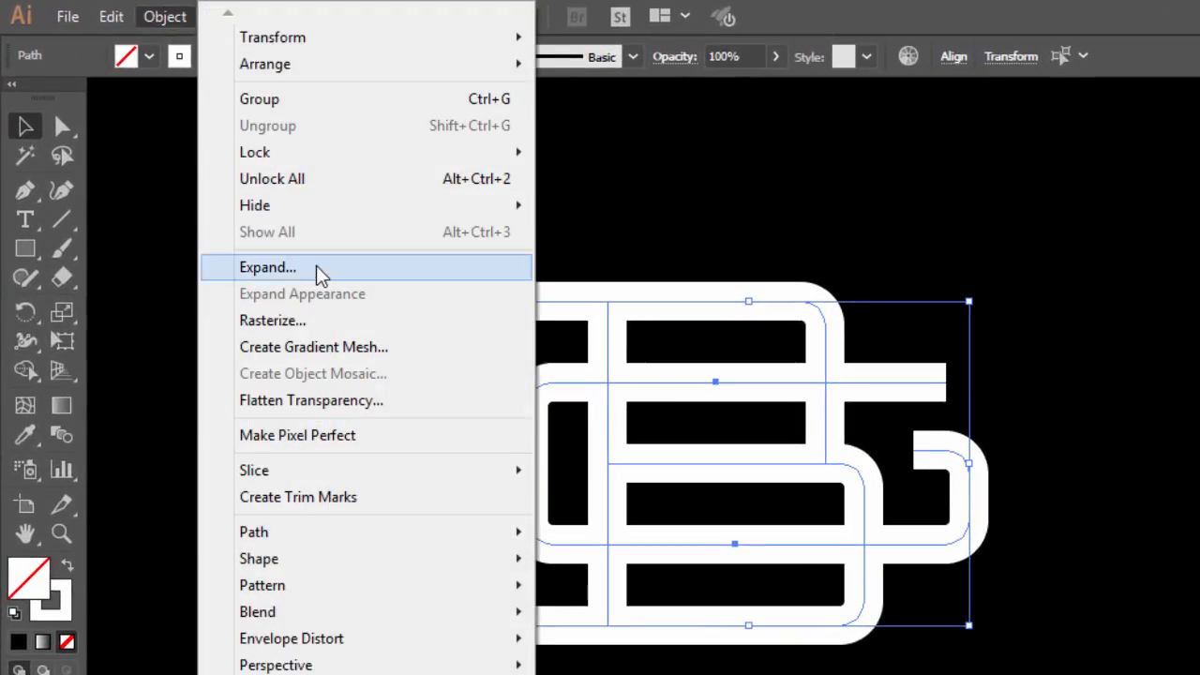
pyautogui.click(267, 268)
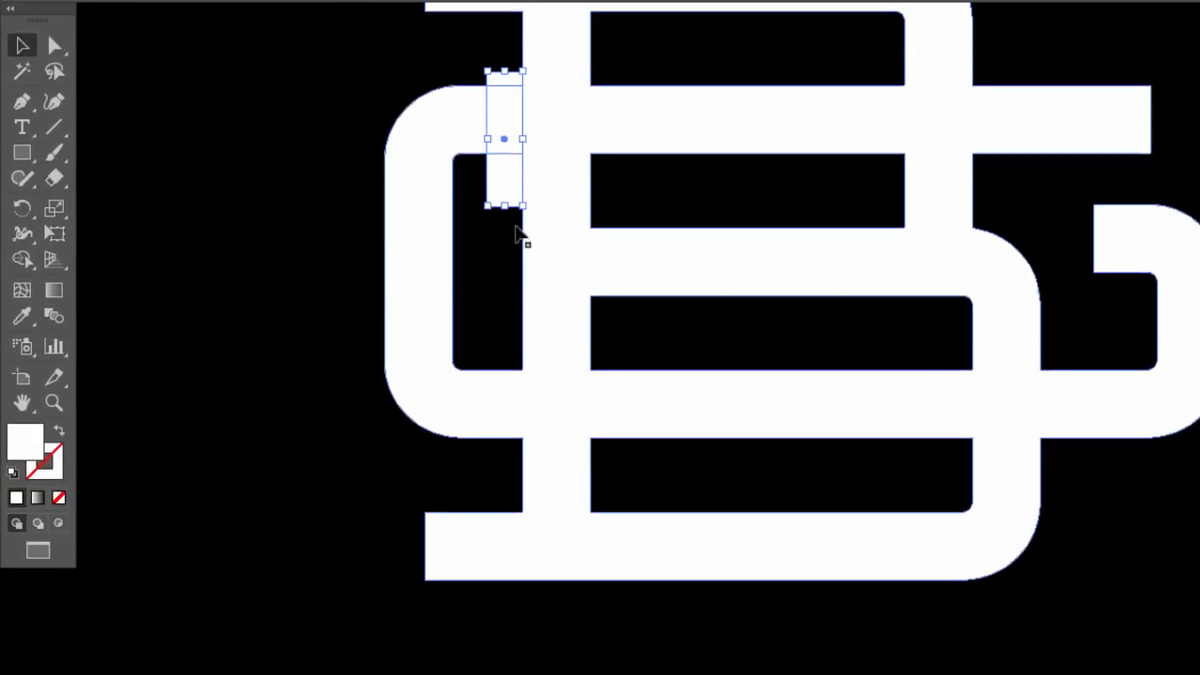
# - Position a small cutting rectangle beside the B's stem
pyautogui.moveTo(504, 139); pyautogui.dragTo(522, 452)
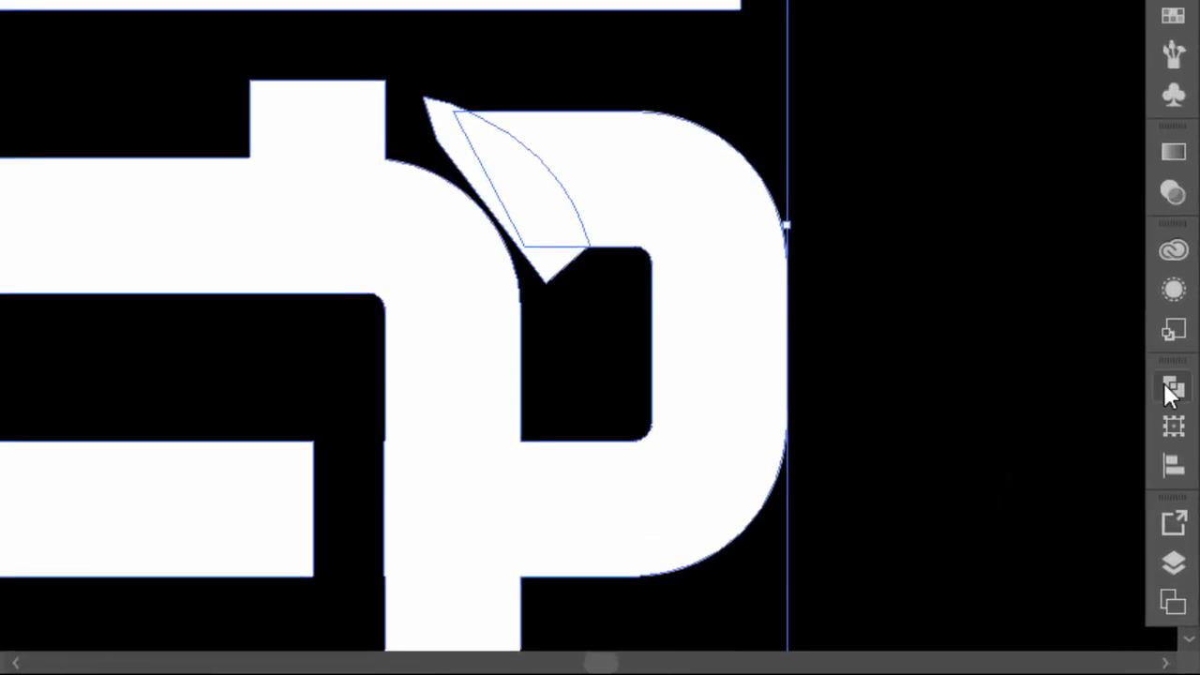
# - Open the Pathfinder options to subtract the wedge from the G's curve
pyautogui.click(1173, 386)
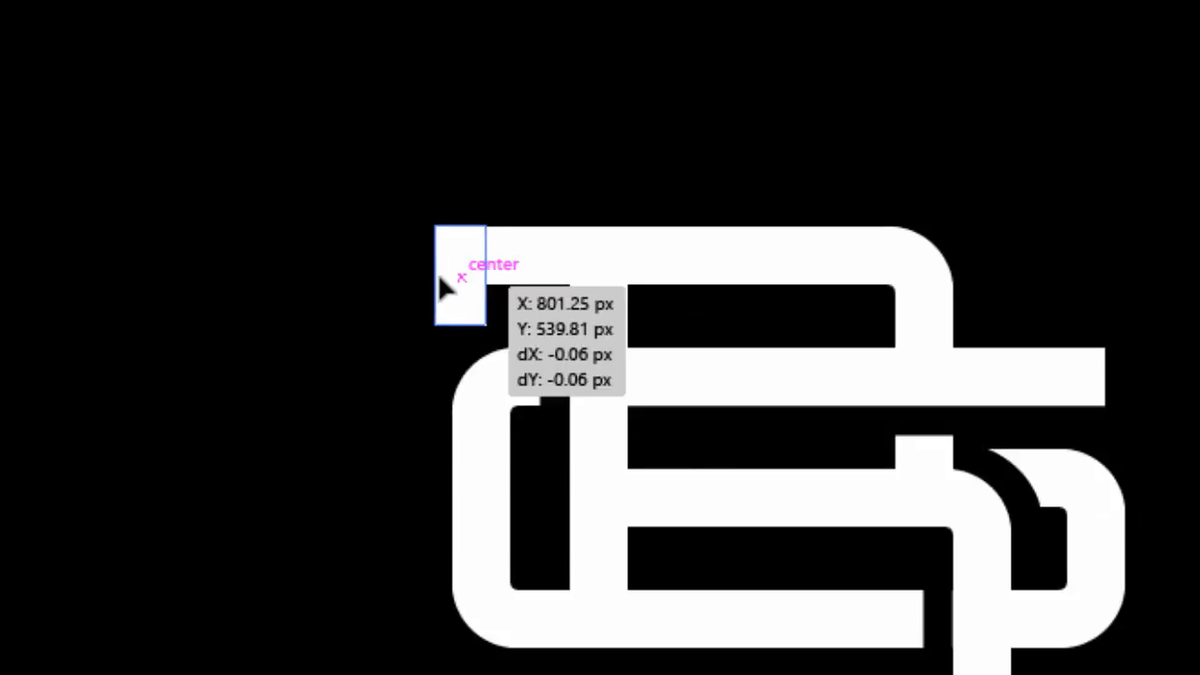
# - Move a cutting rectangle onto the B's top-left bar end and select the G's top-bar rectangle
pyautogui.moveTo(459, 272); pyautogui.dragTo(436, 478)
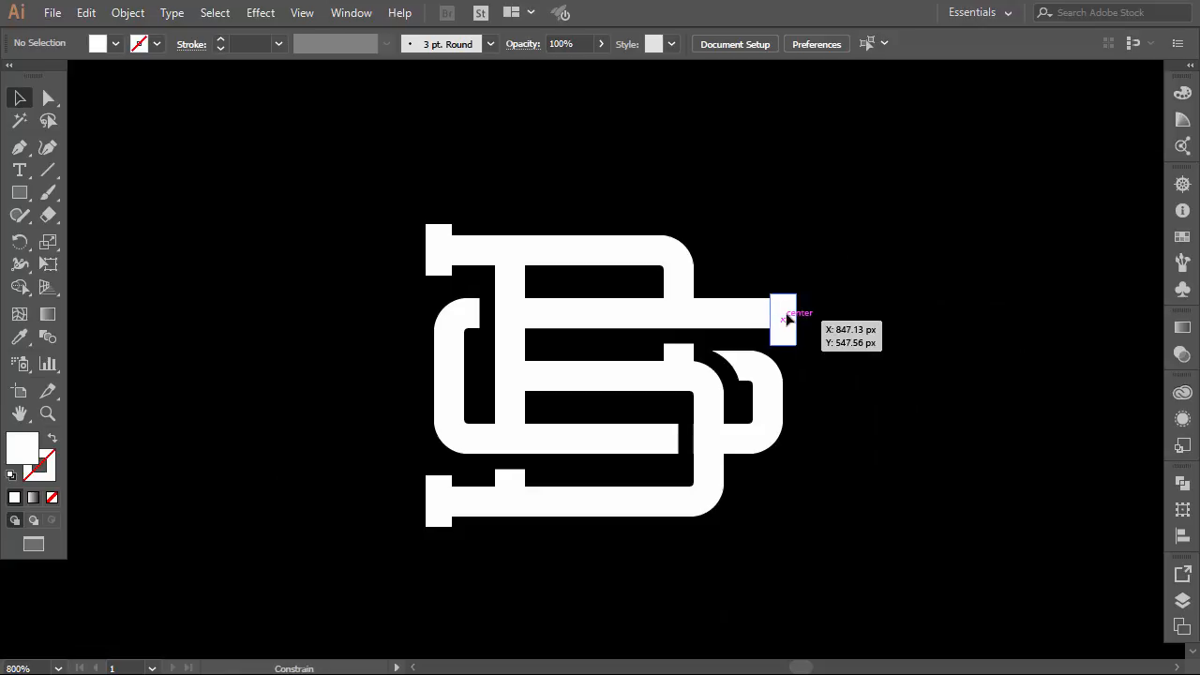
pyautogui.click(782, 313)
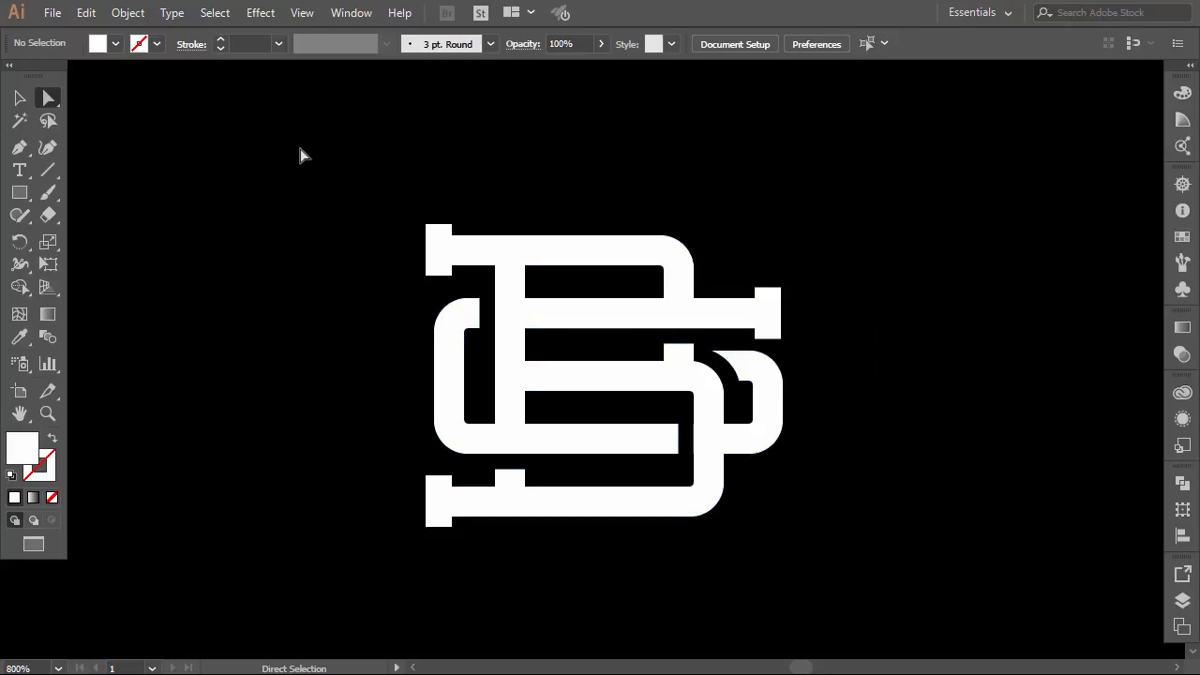
# - Marquee-select all the interlocking B and G pieces
pyautogui.moveTo(300, 157); pyautogui.dragTo(584, 600)
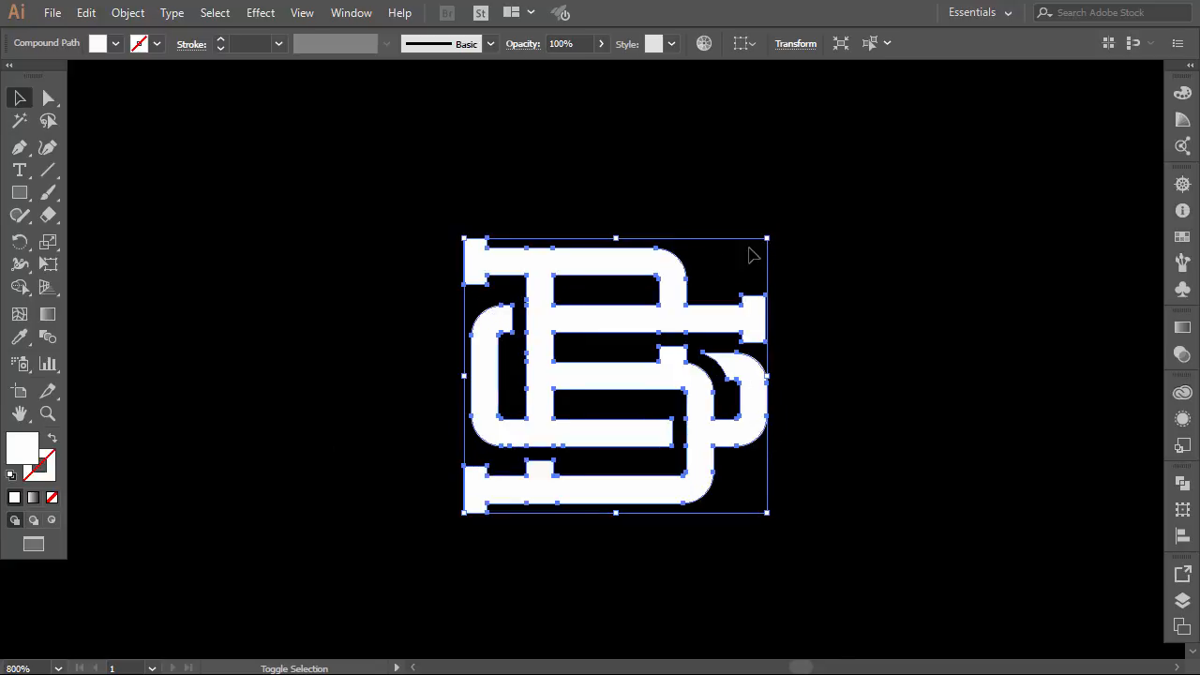
# - Drag the grunge texture image into place left of the monogram
pyautogui.moveTo(767, 238); pyautogui.dragTo(750, 261)
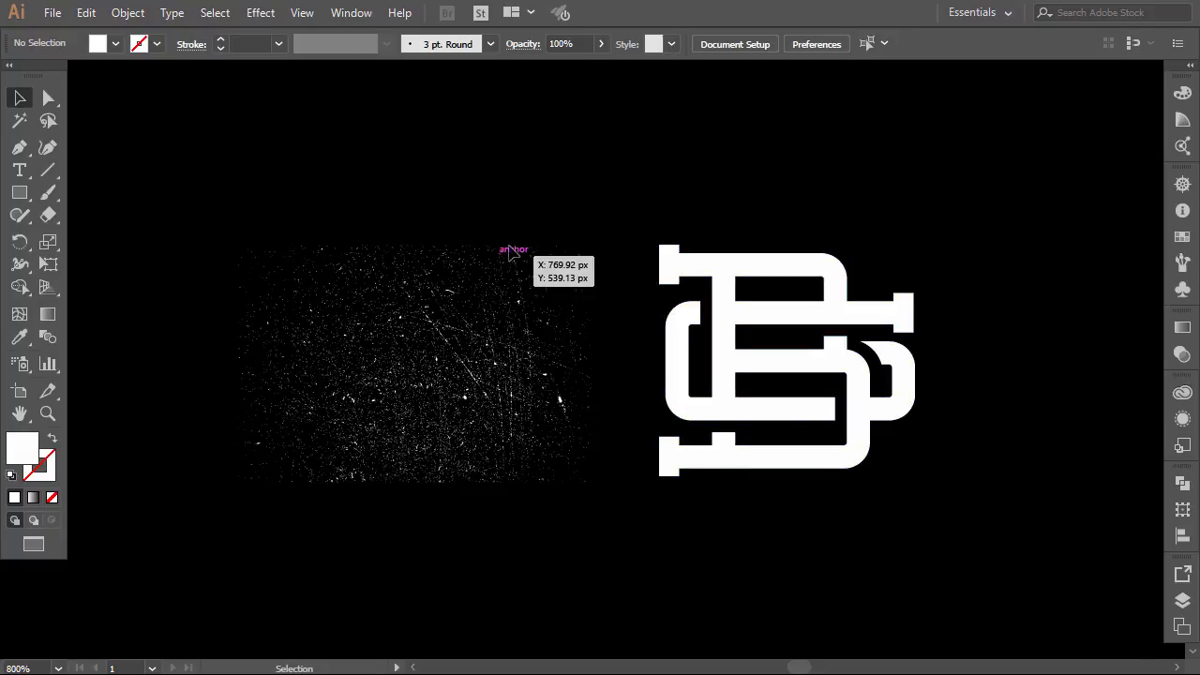
pyautogui.moveTo(495, 328)
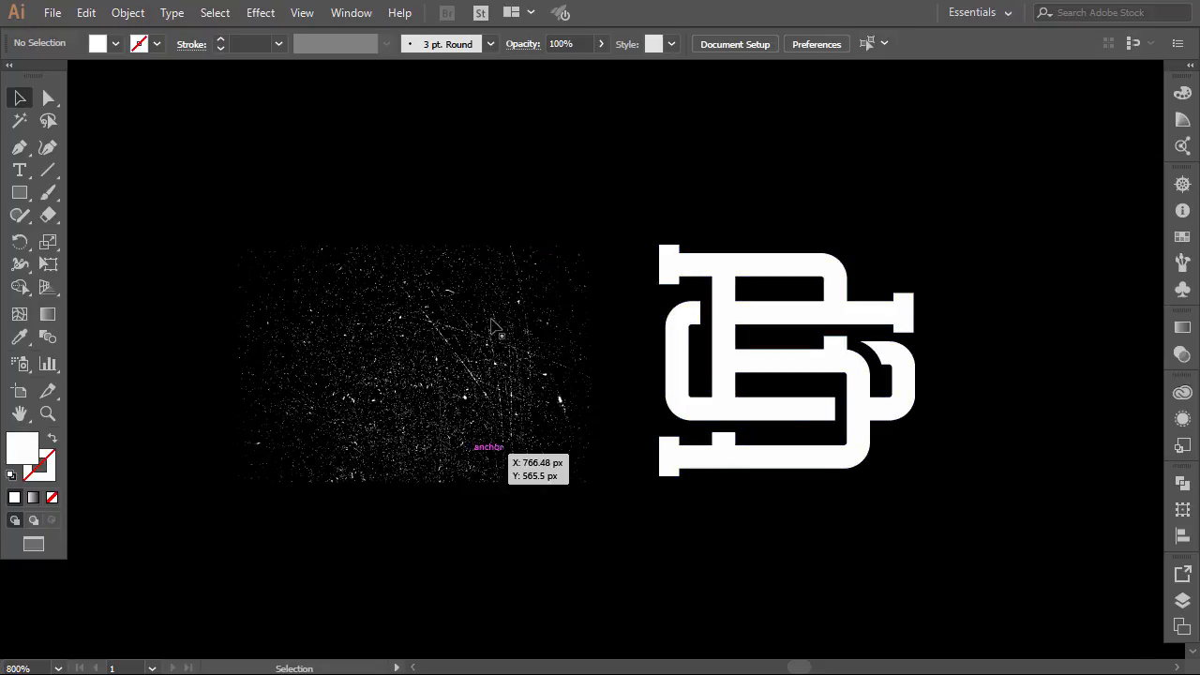
pyautogui.moveTo(509, 589)
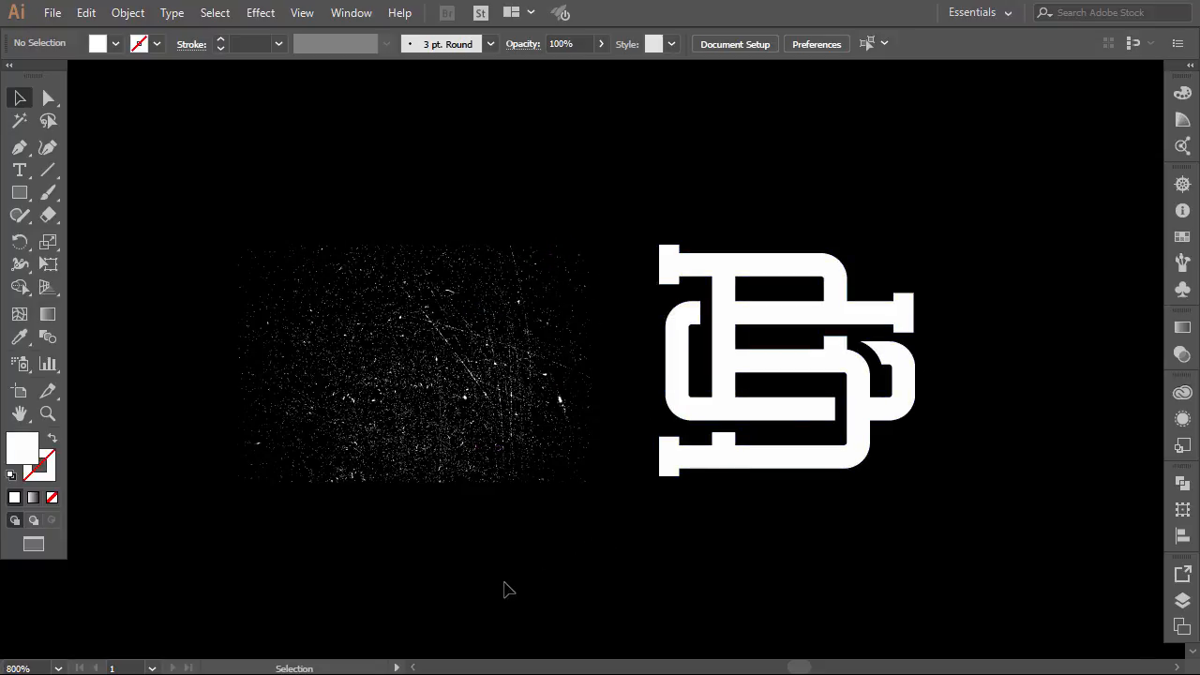
pyautogui.moveTo(684, 584)
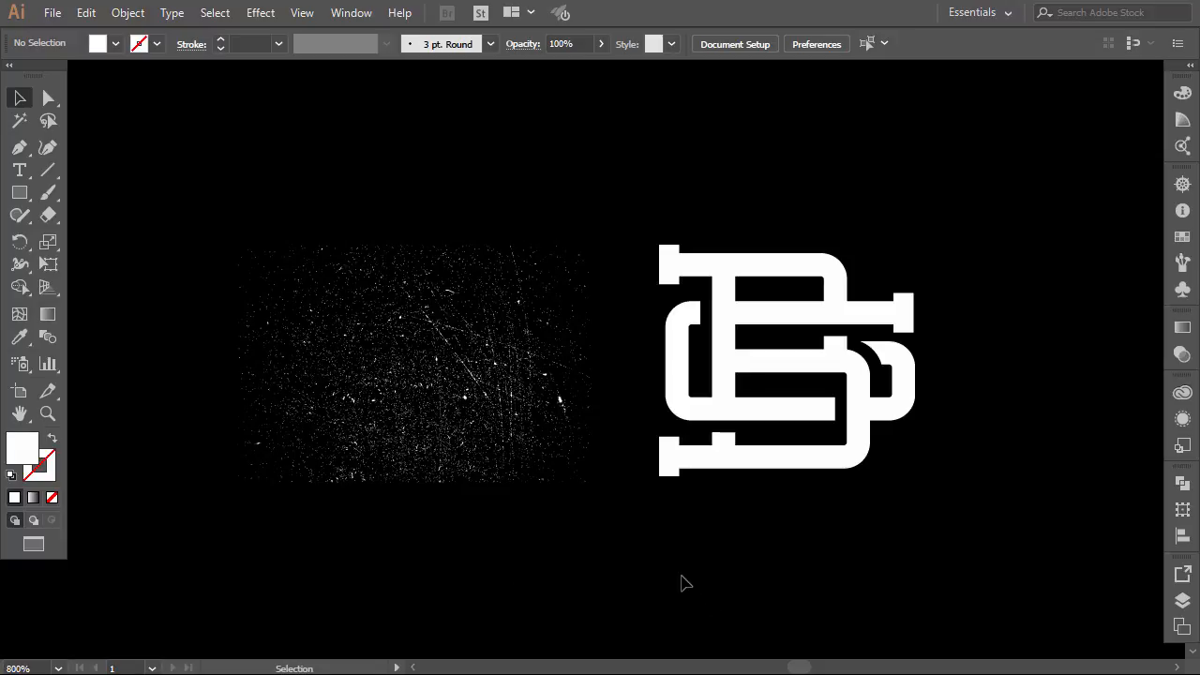
pyautogui.moveTo(693, 201)
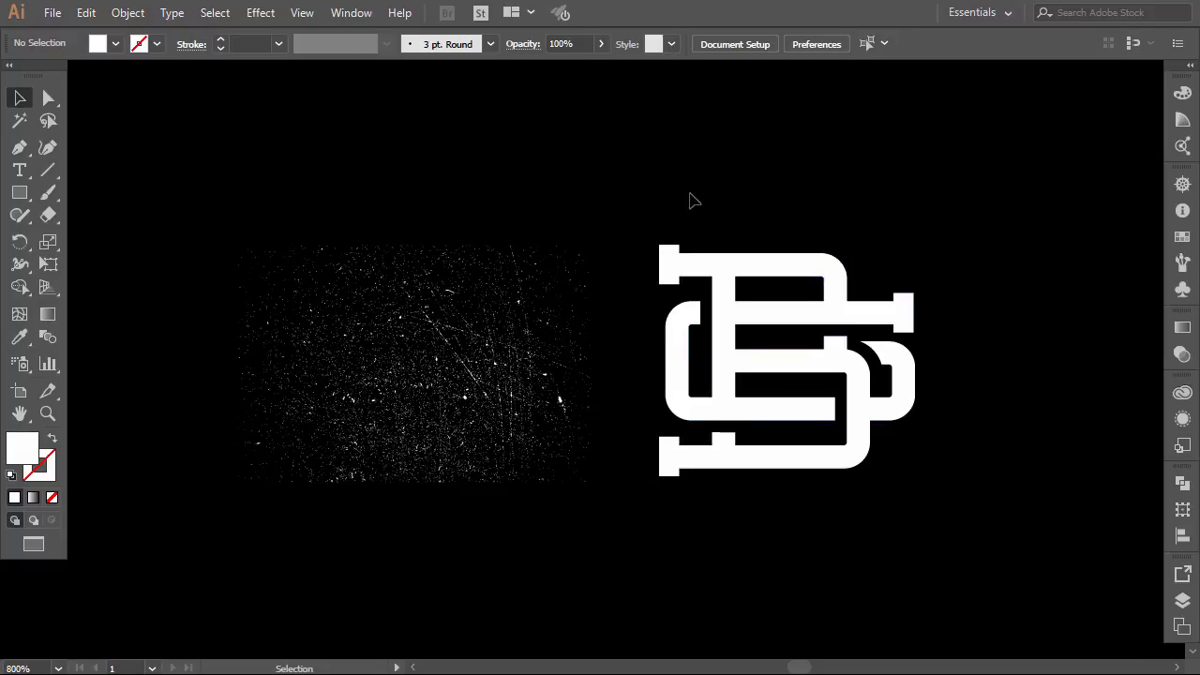
# - Make an opacity mask on the united monogram with Clip unchecked and Invert Mask checked
pyautogui.click(787, 361)
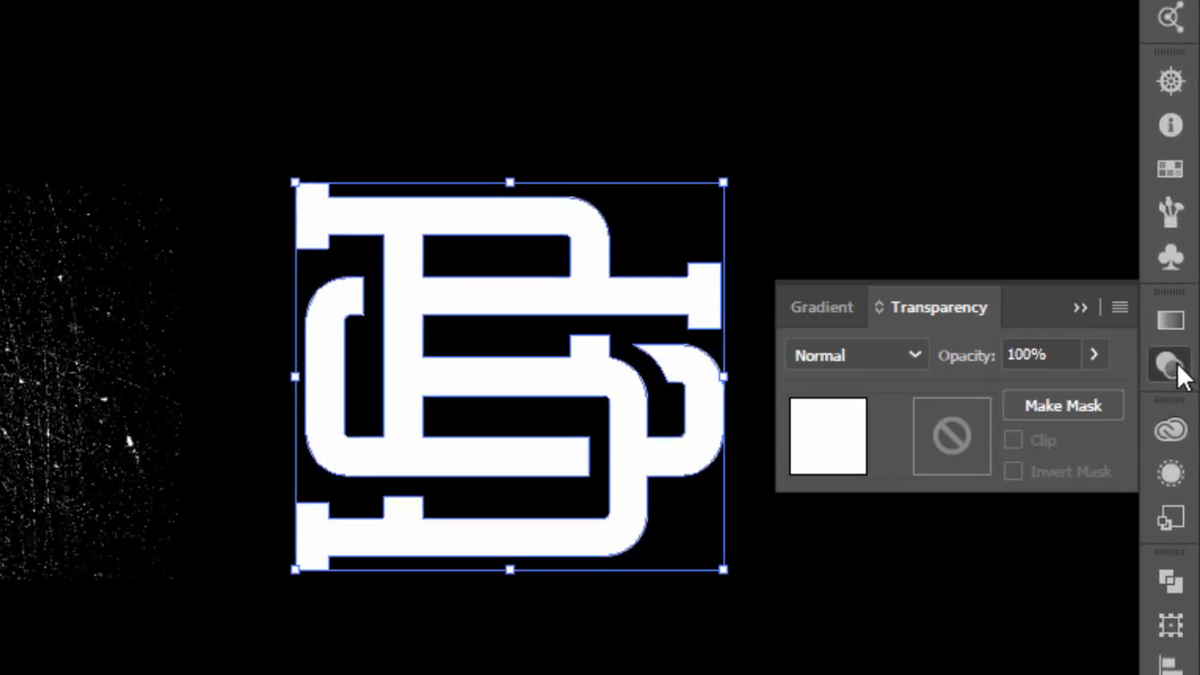
pyautogui.click(1118, 306)
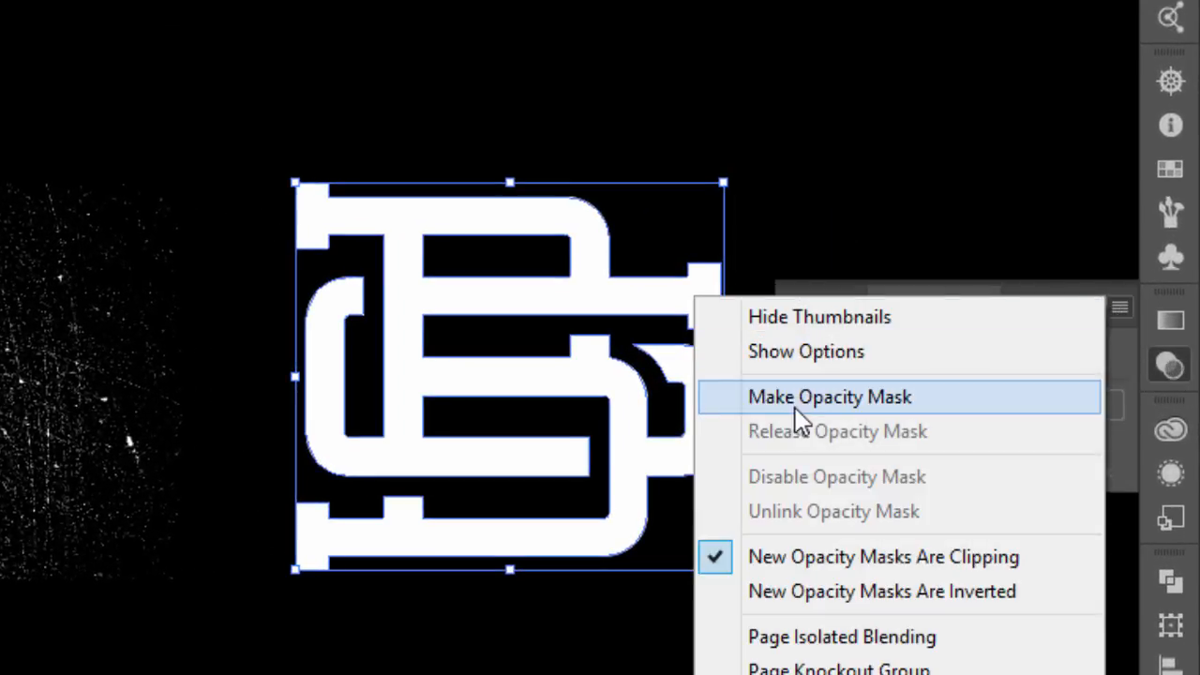
pyautogui.click(829, 396)
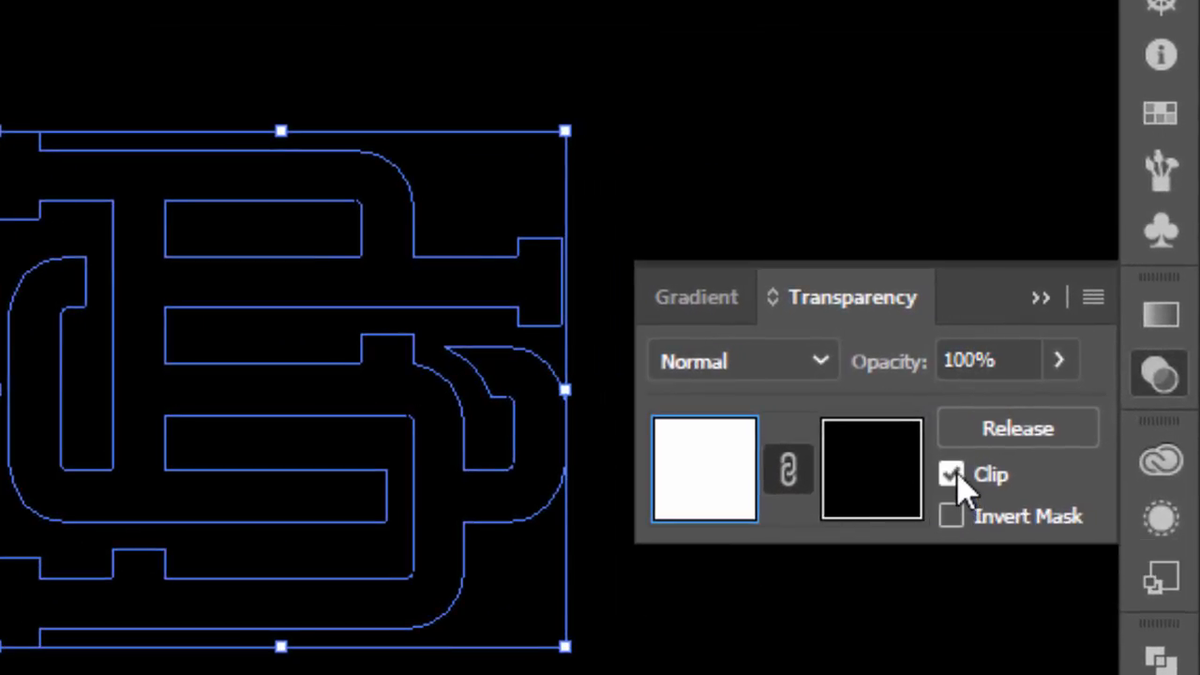
pyautogui.click(950, 473)
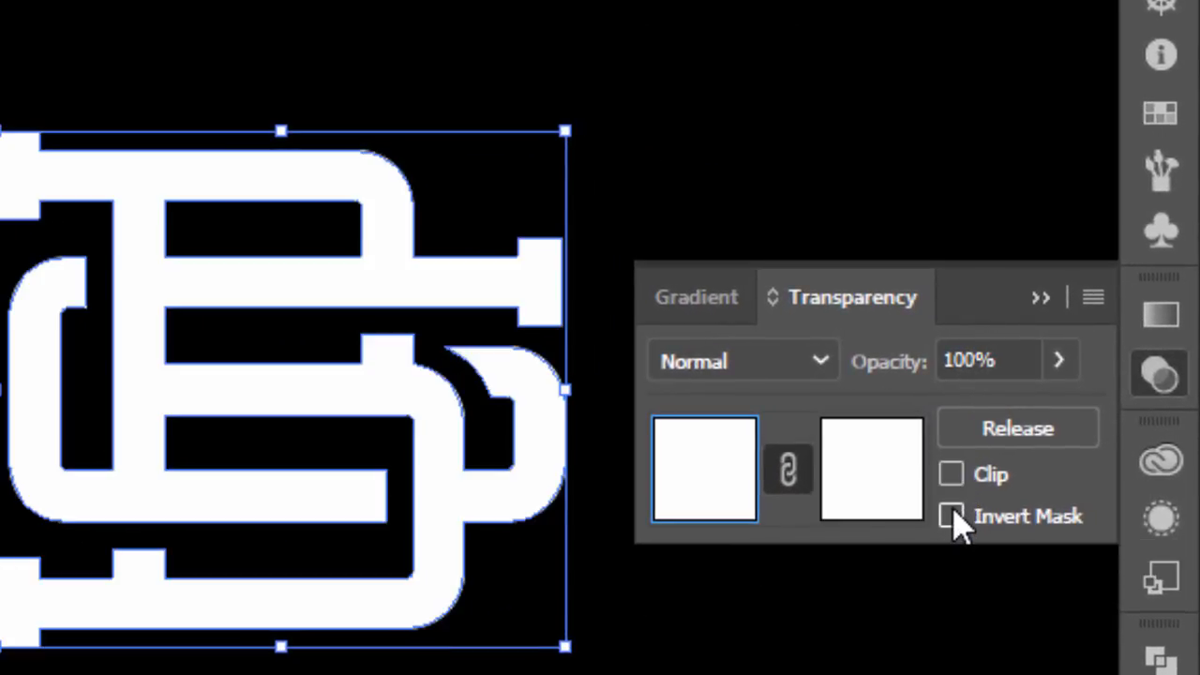
pyautogui.click(950, 515)
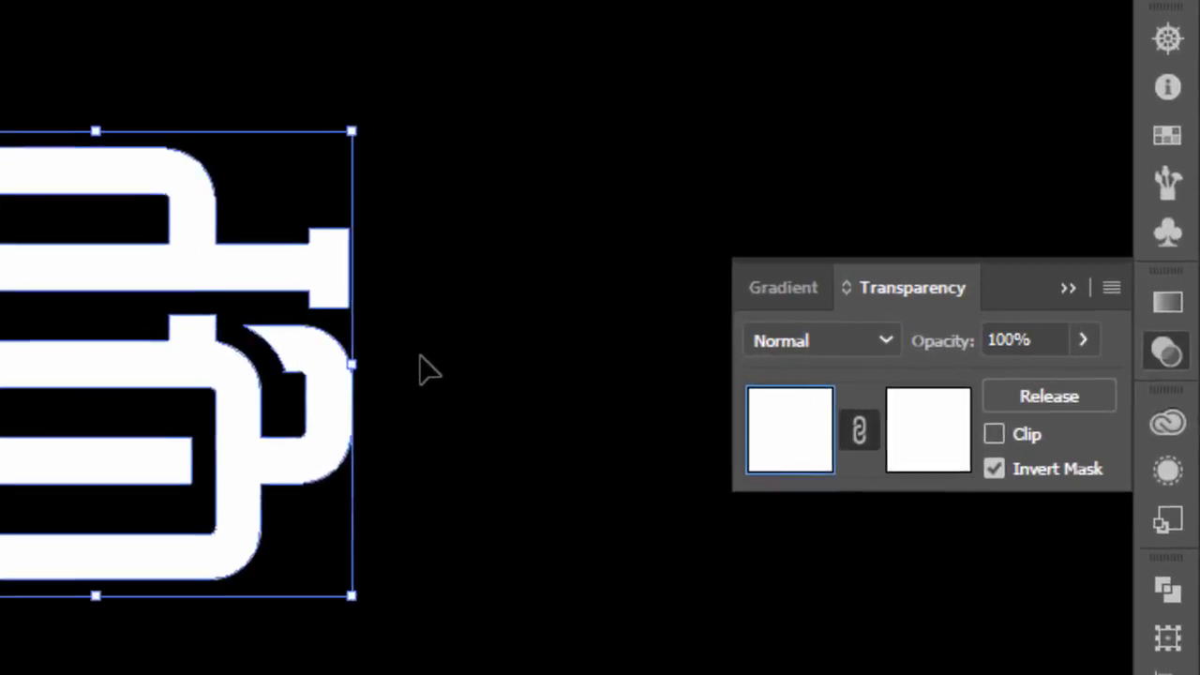
# - Edit the opacity mask and position the pasted grunge texture over the BG letters
pyautogui.click(928, 429)
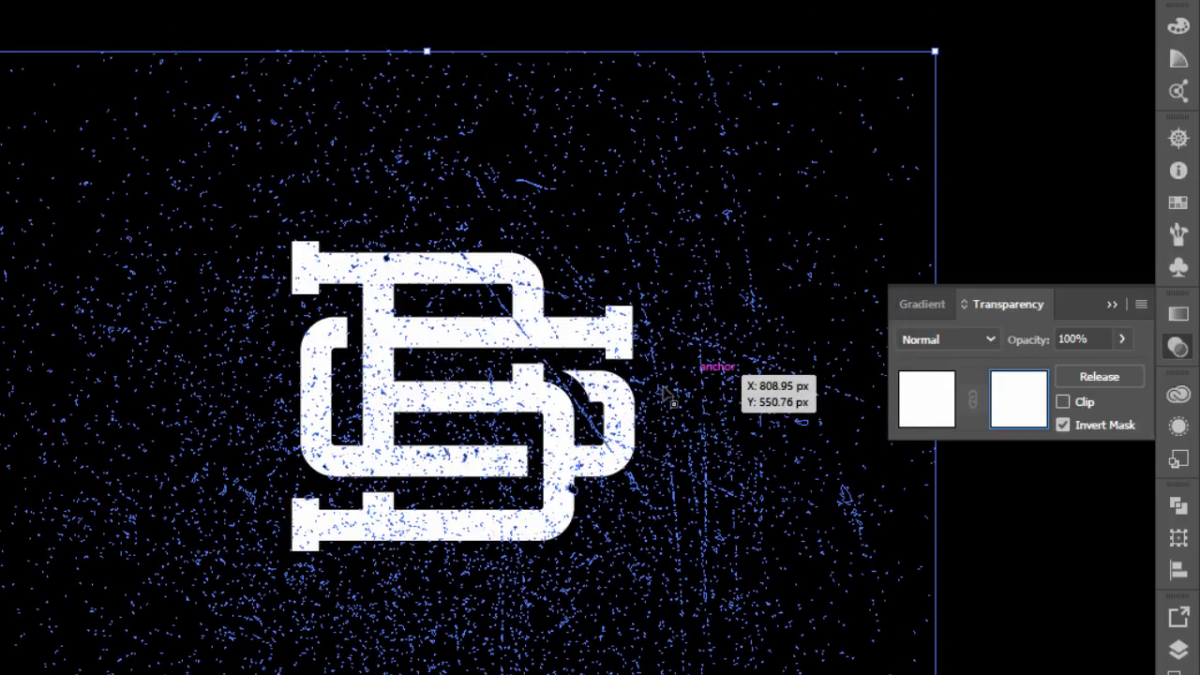
pyautogui.moveTo(670, 389); pyautogui.dragTo(432, 563)
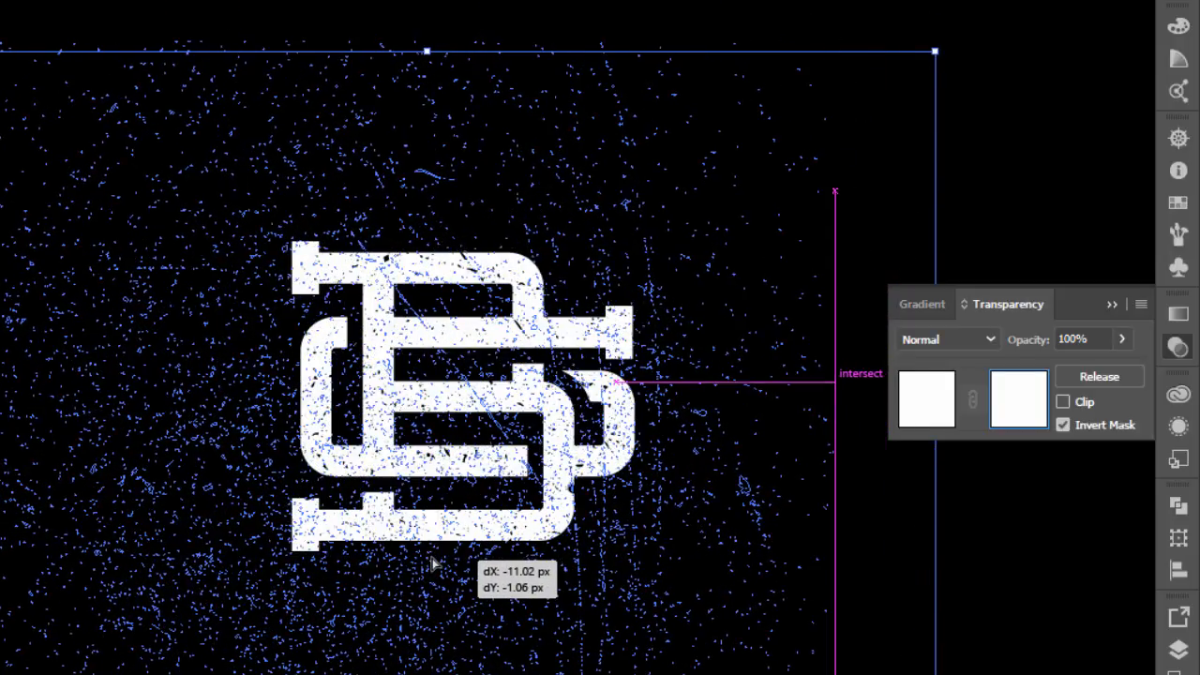